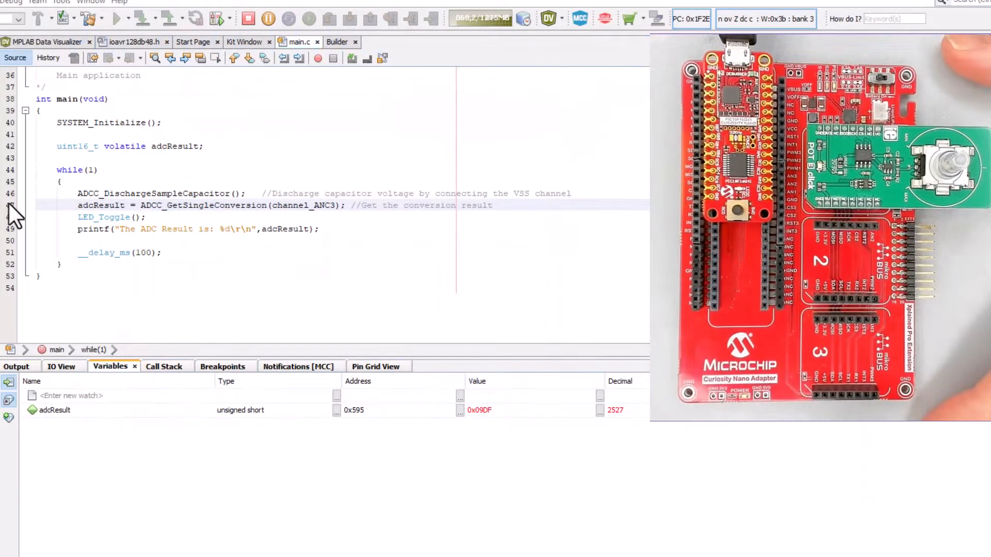
Break on the ADC conversion line and resume to watch adcResult update
click(309, 18)
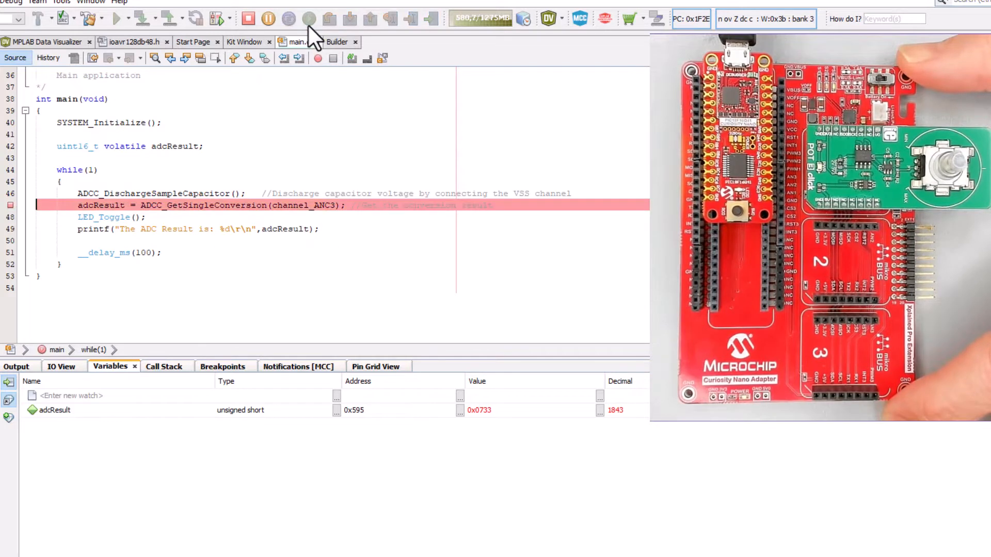
click(309, 19)
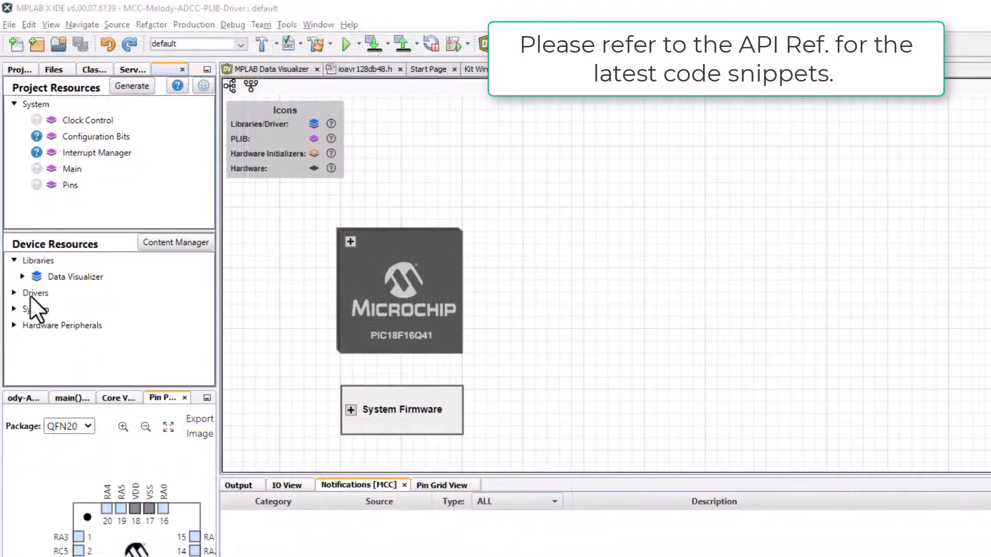
Expand the Drivers category in MCC Device Resources
click(12, 293)
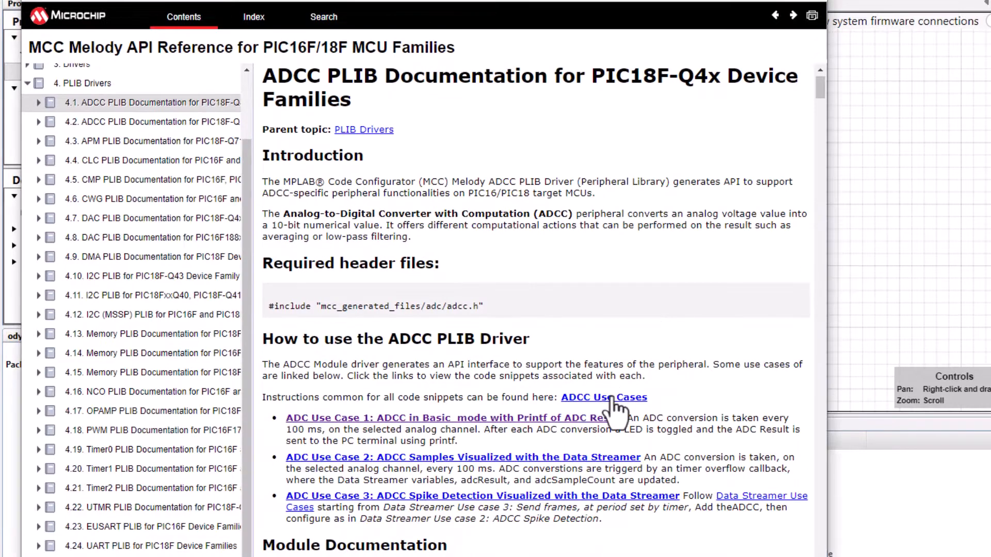
Review ADC Use Case 1, ADCC in Basic_mode with printf of the ADC result
click(604, 397)
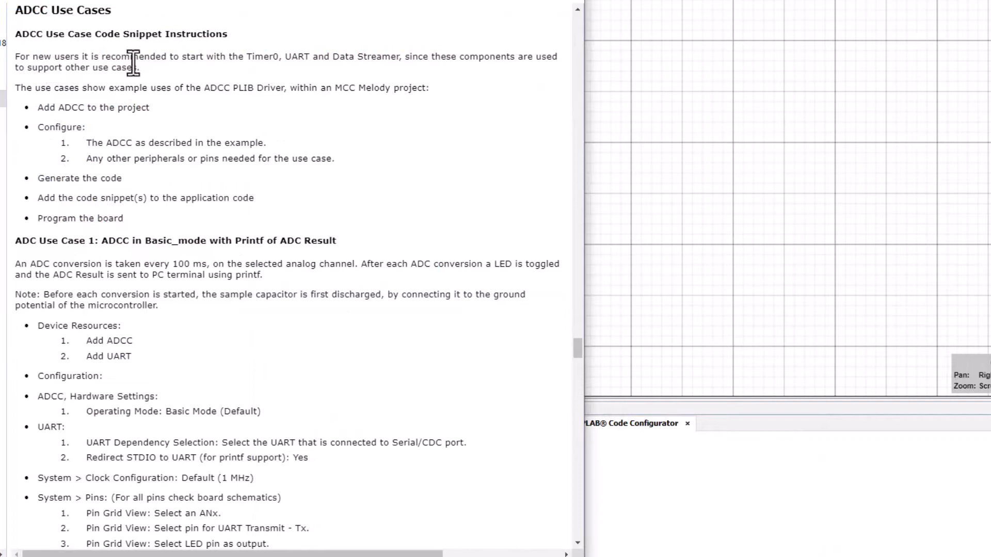
mouse_move(266, 77)
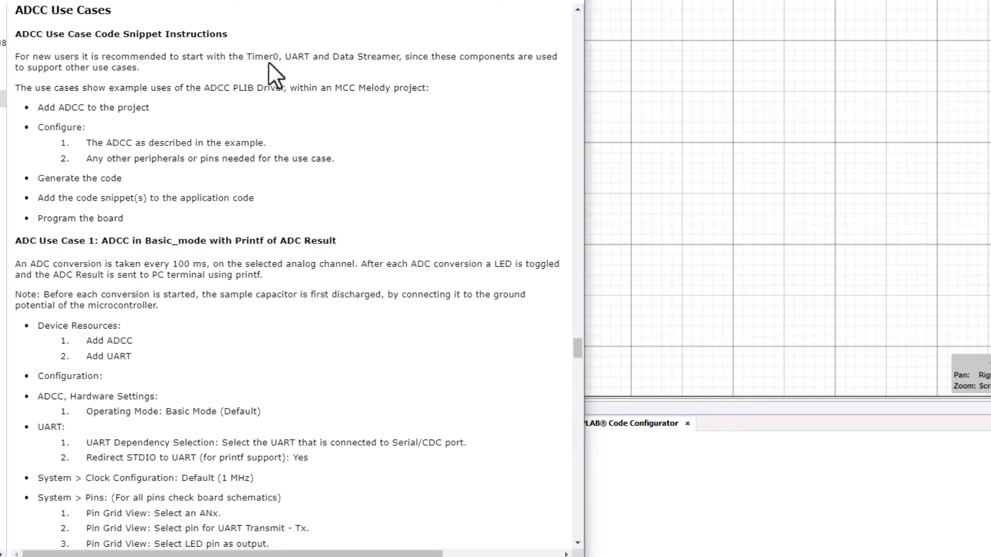
mouse_move(184, 91)
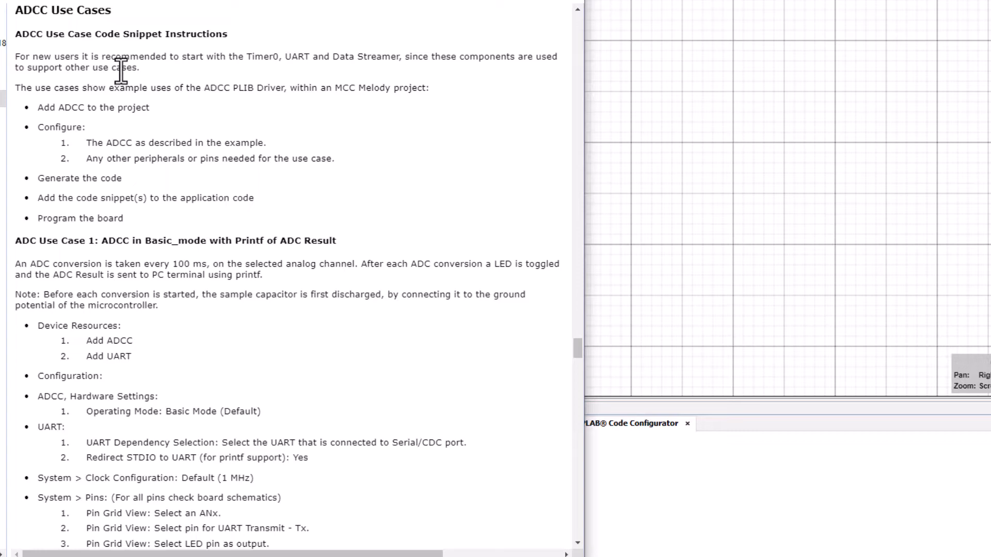
mouse_move(115, 264)
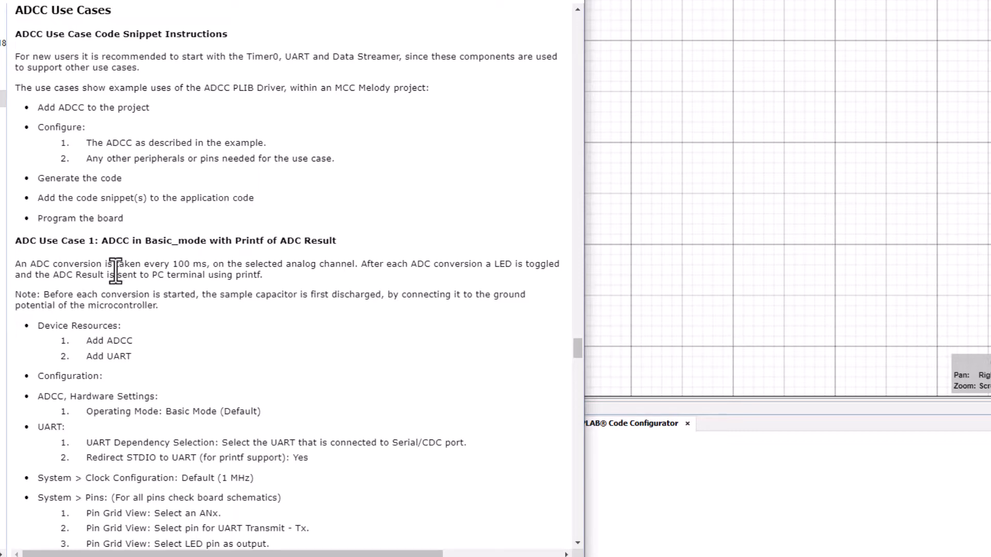
scroll(down, 3)
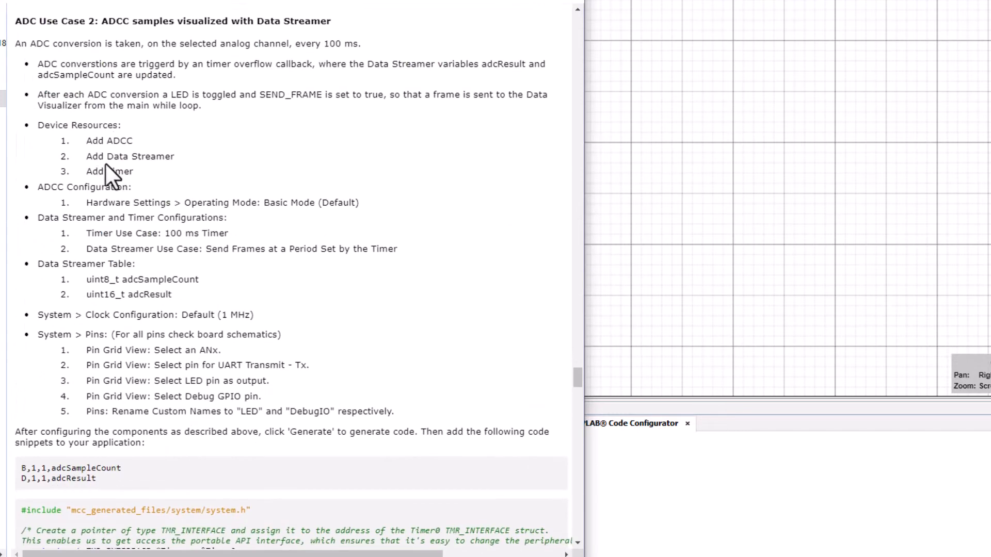
mouse_move(281, 199)
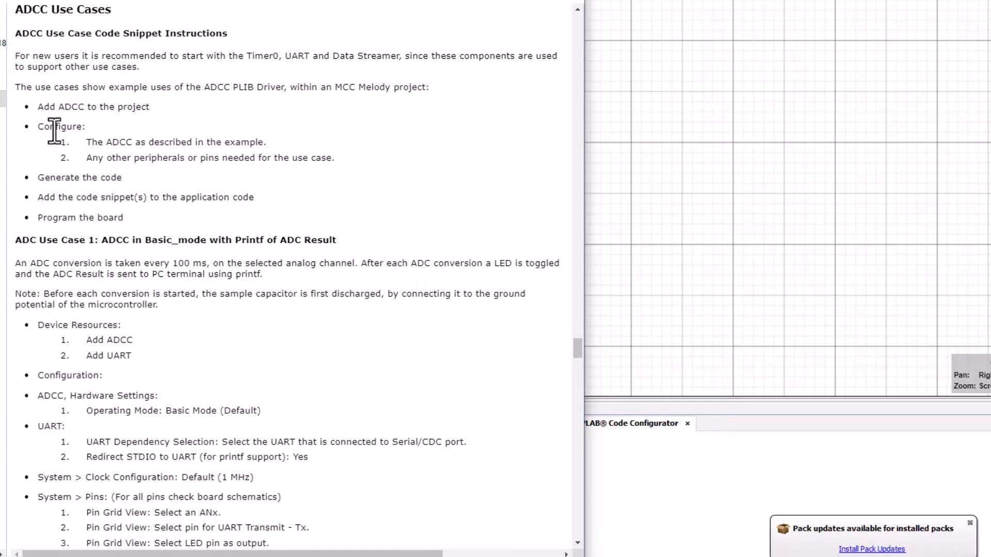
mouse_move(61, 200)
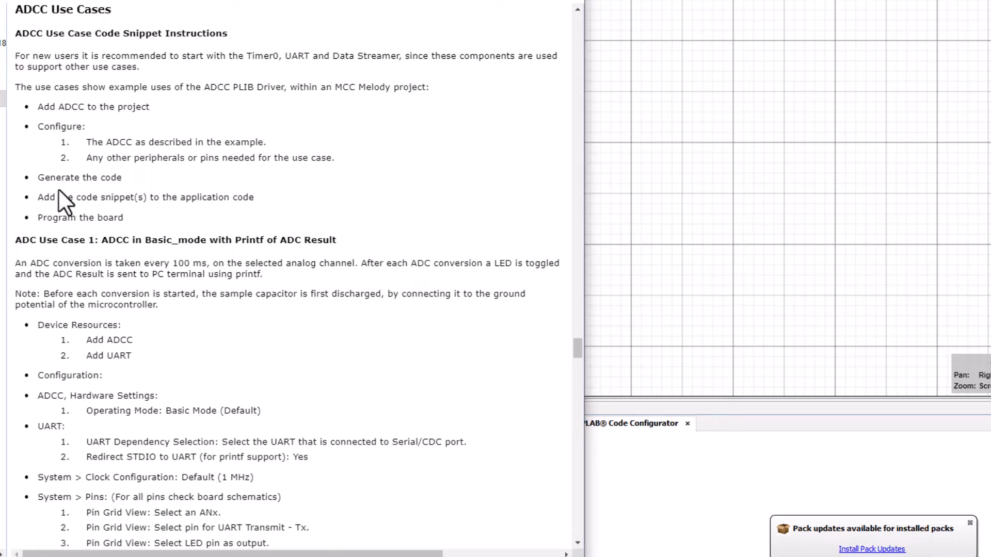
mouse_move(135, 270)
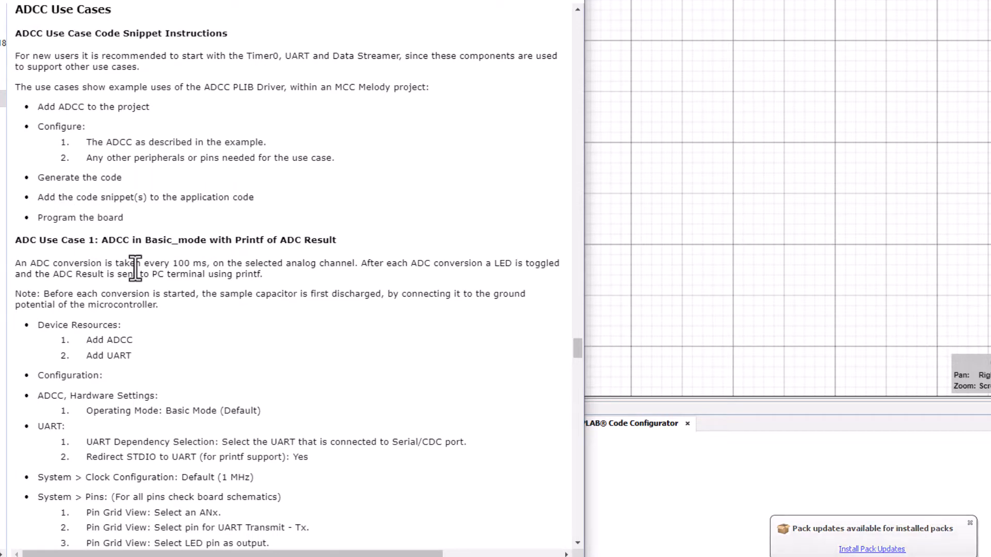
scroll(down, 3)
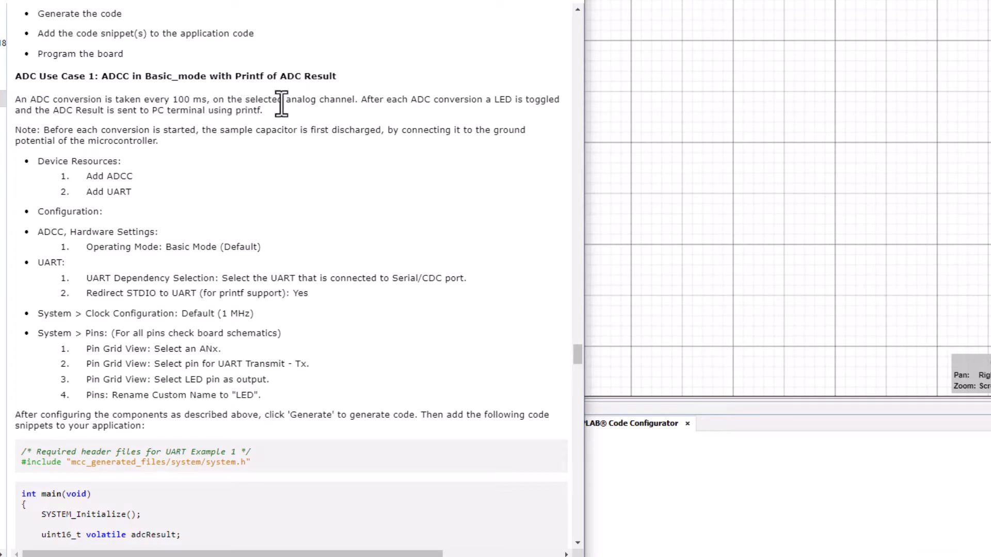
mouse_move(445, 98)
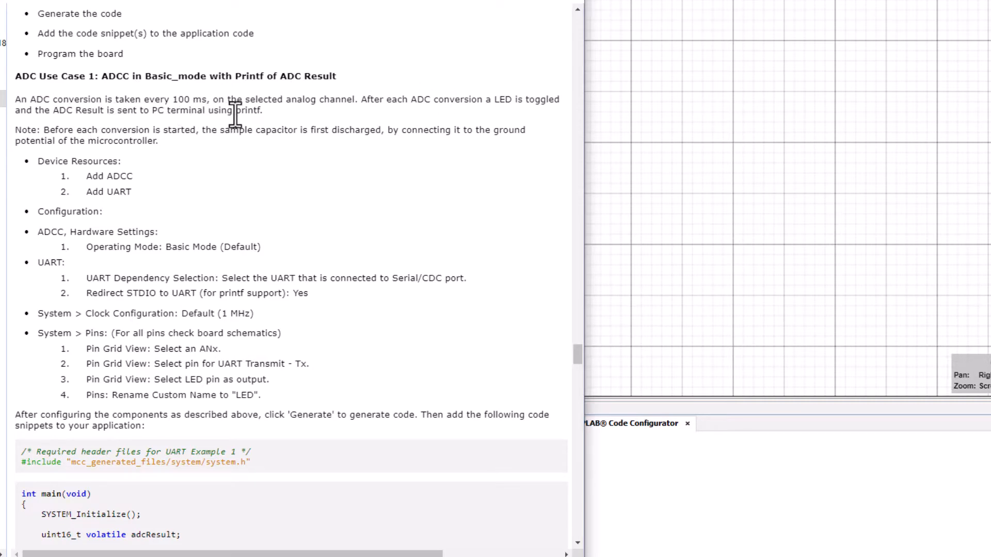
mouse_move(147, 205)
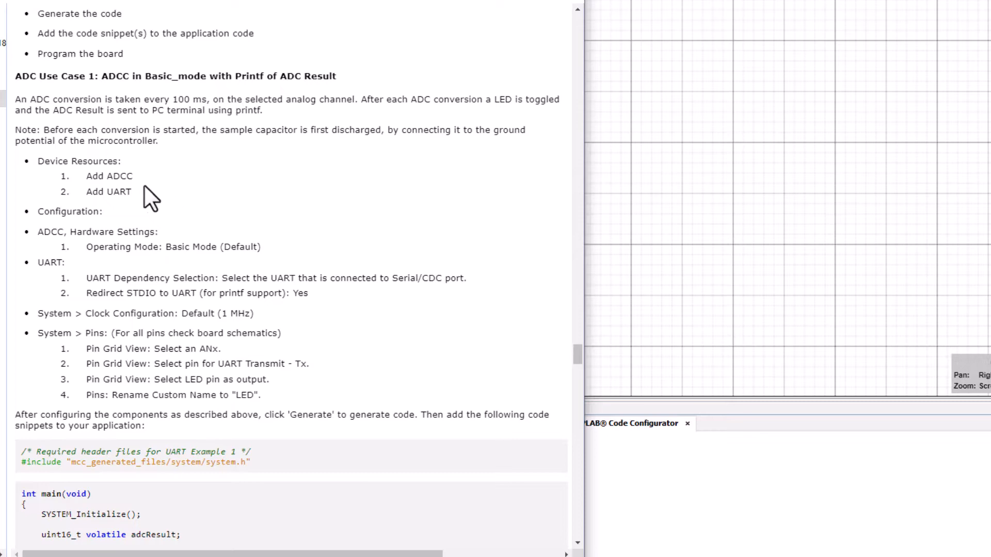
mouse_move(203, 200)
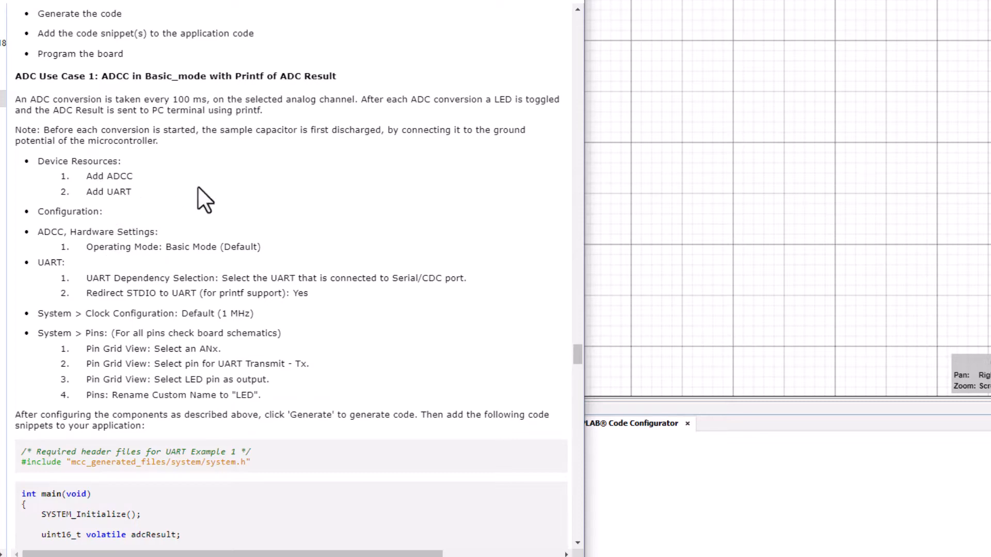
click(632, 423)
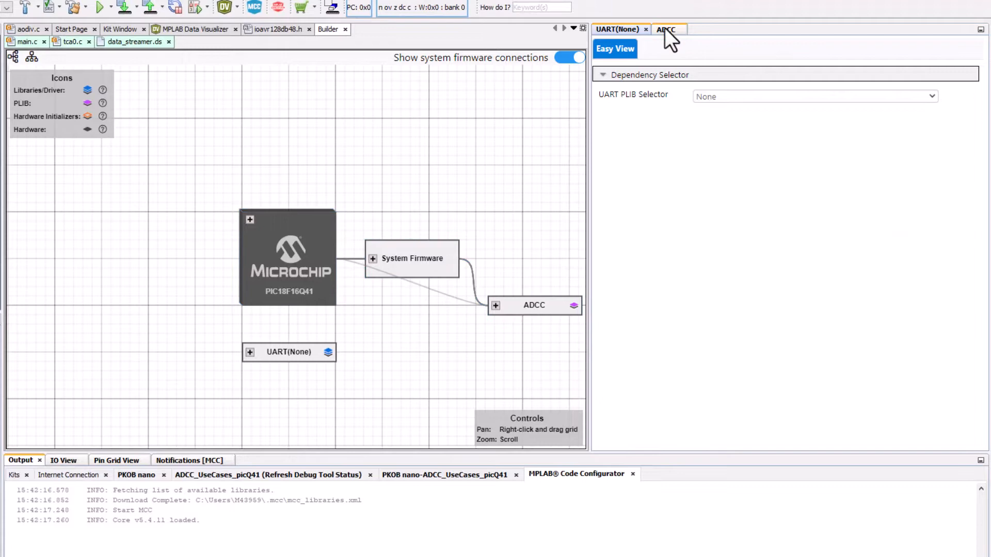
Show the ADCC driver settings in Basic_mode and list the positive input channels
click(667, 29)
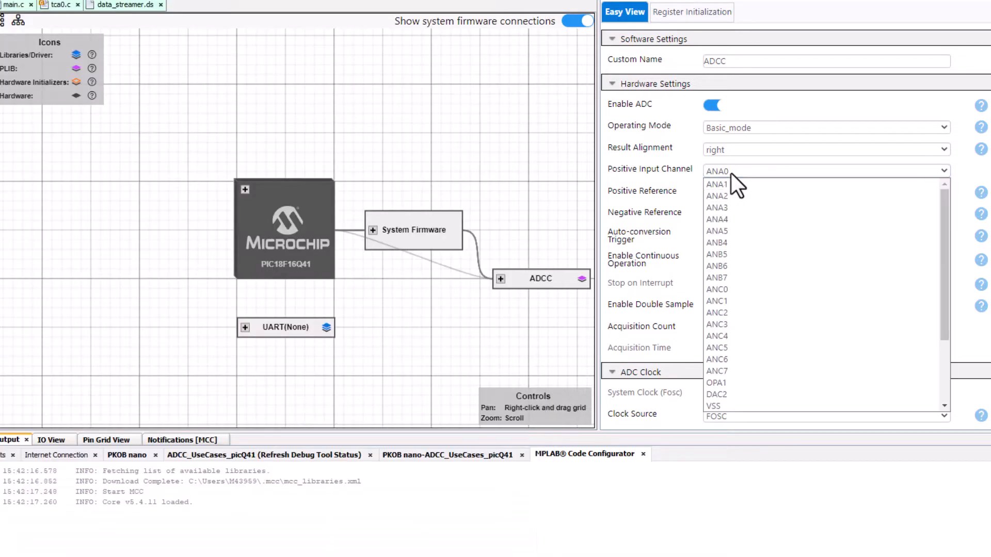
click(716, 171)
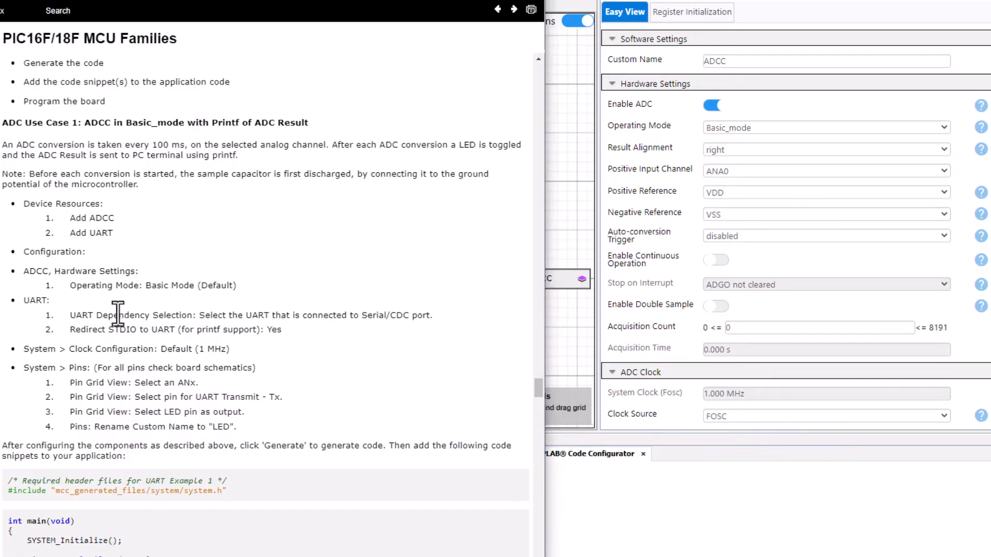
mouse_move(192, 322)
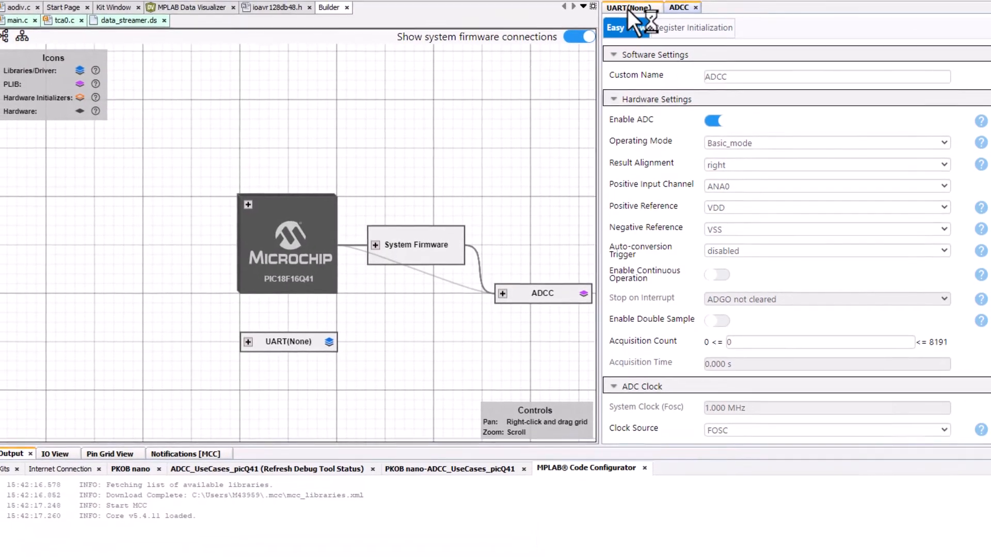
View the UART dependencies and bring up the PIC18F16Q41 Curiosity Nano schematics from the Kit Window
click(633, 7)
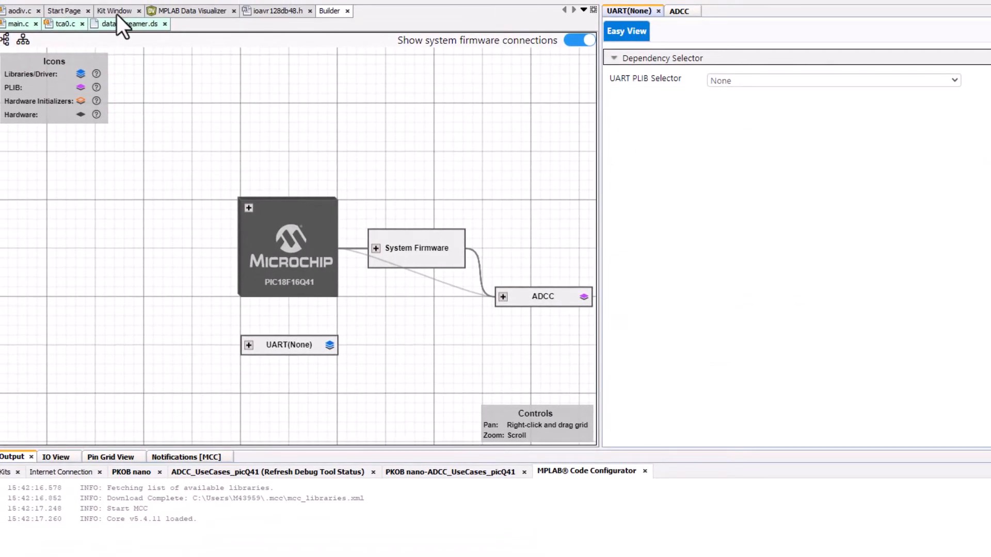
click(118, 10)
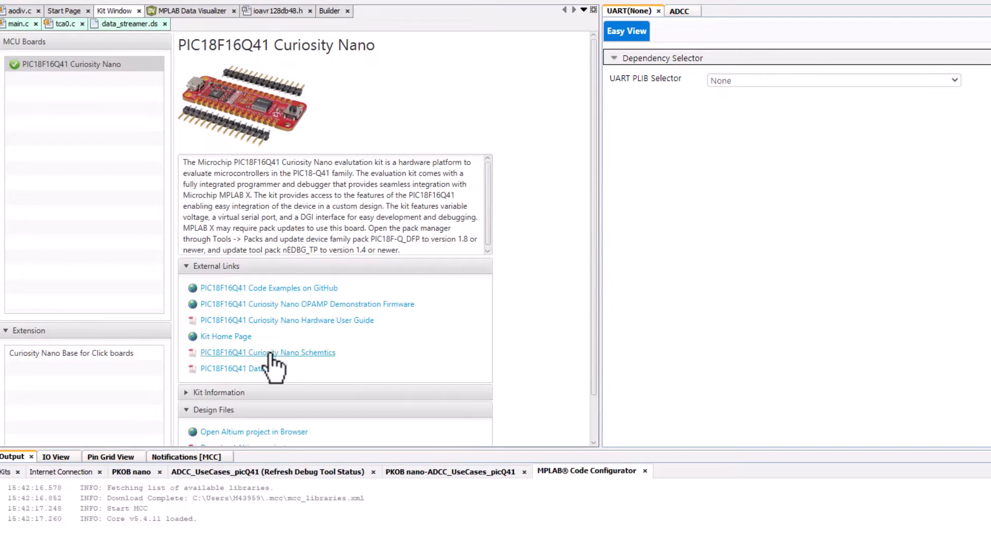
click(267, 353)
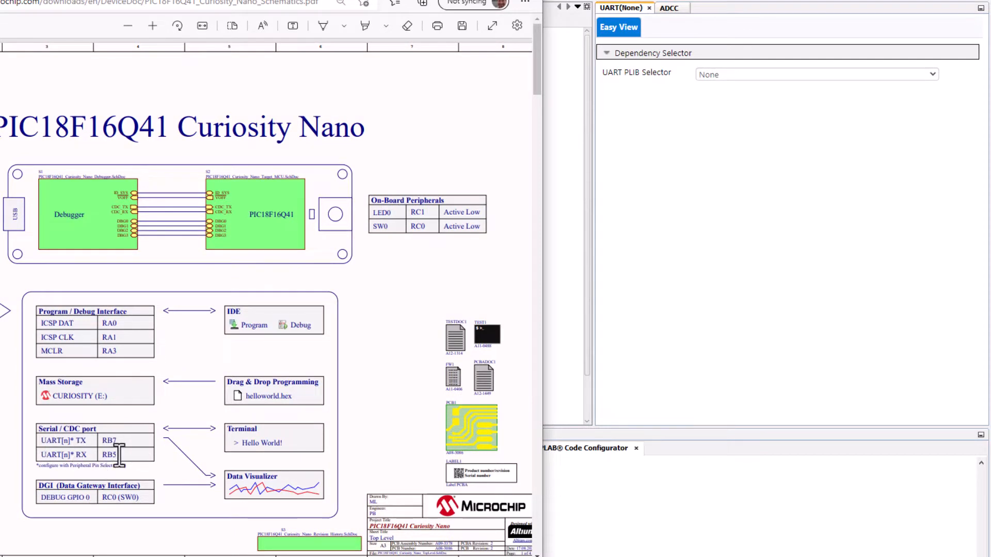
mouse_move(619, 232)
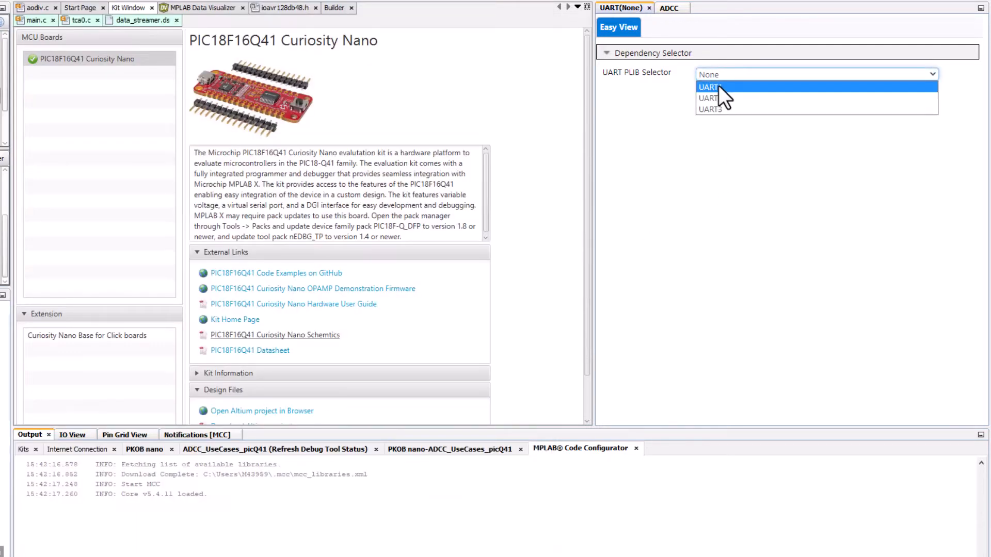
Select UART1 with printf redirected to it, then view its pins in the pin grid
click(707, 86)
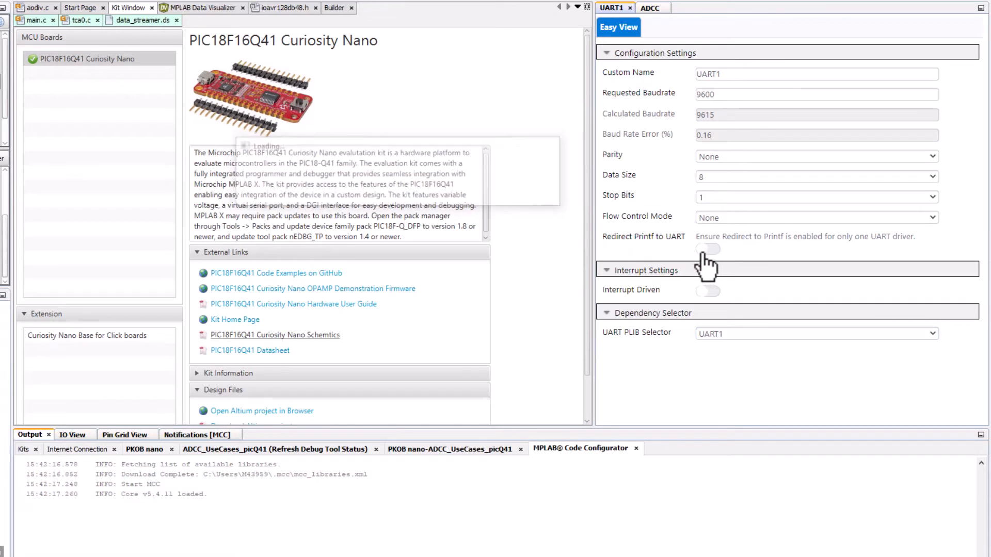
click(706, 249)
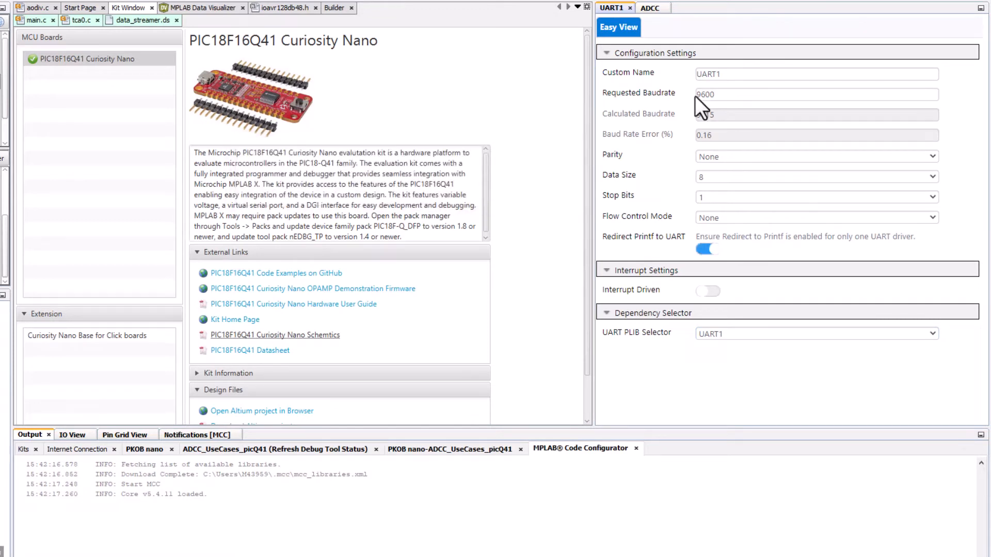
click(124, 434)
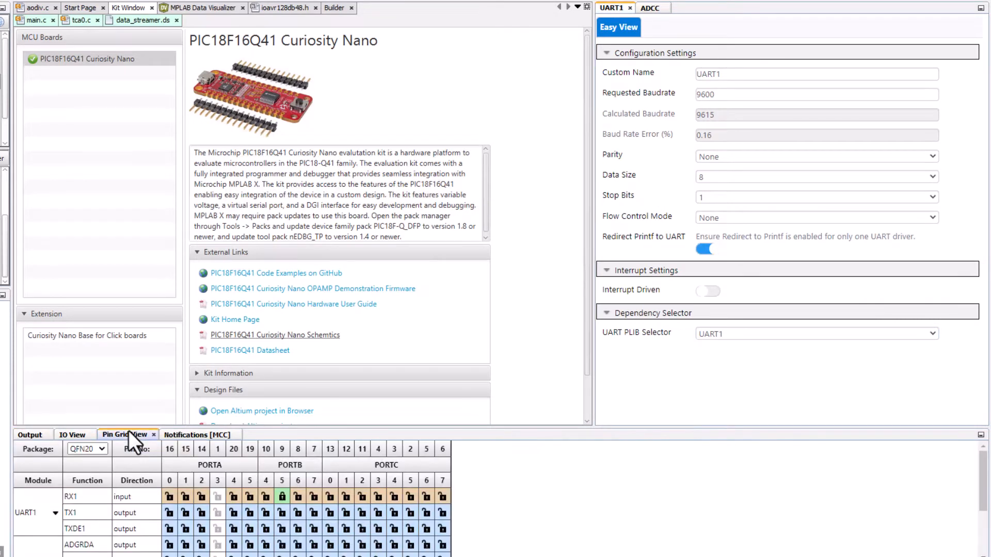
mouse_move(313, 520)
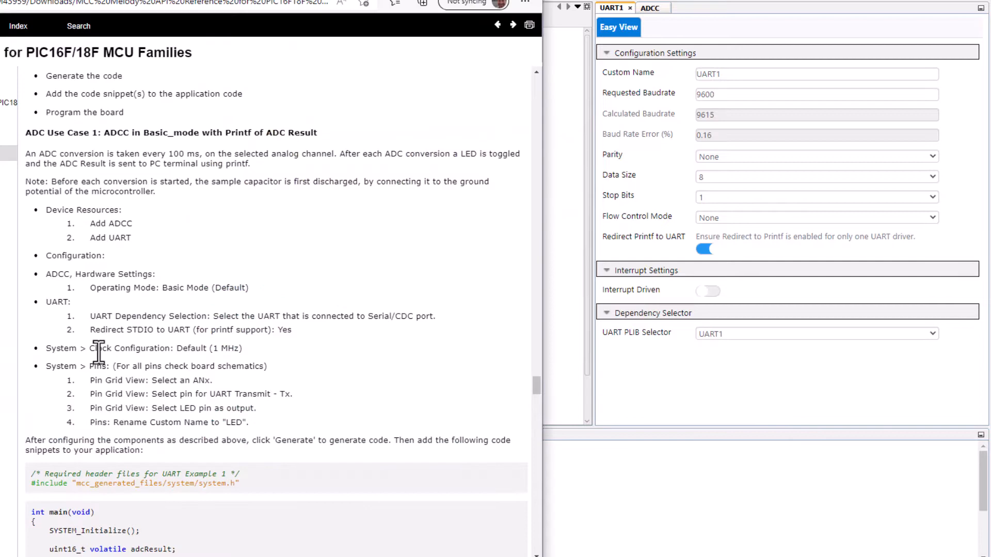
scroll(down, 3)
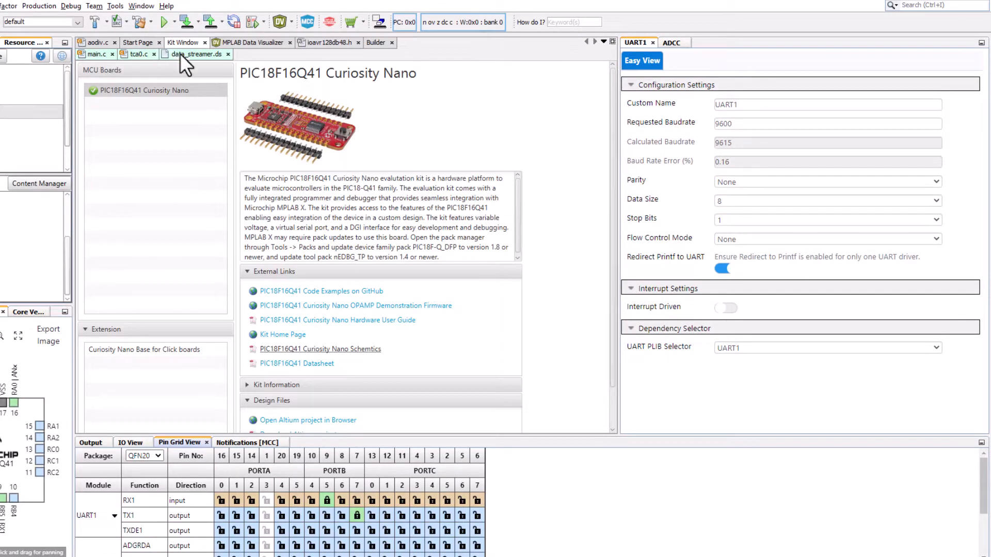
mouse_move(322, 330)
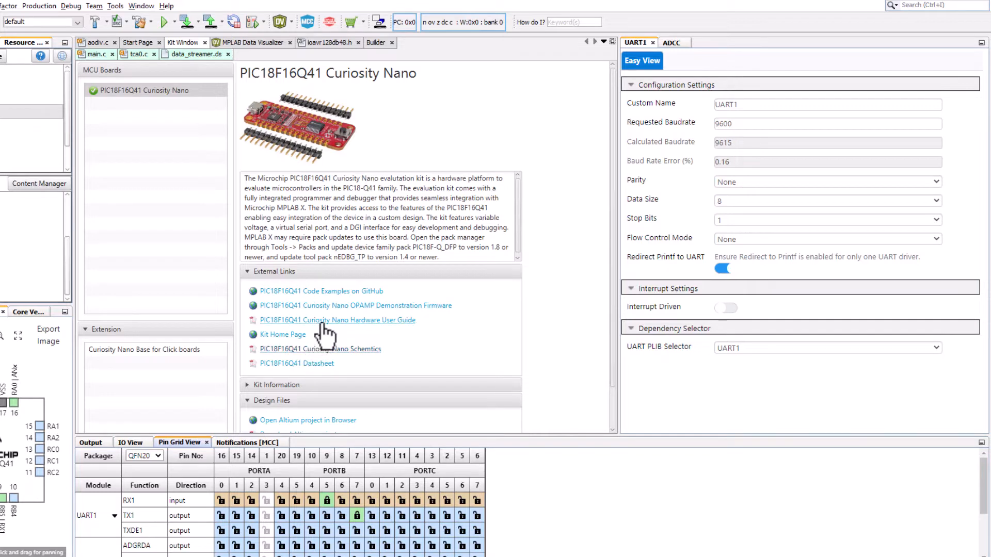
Jump to section 8.3 Curiosity Nano Base for Click boards in the Hardware User Guide
click(336, 320)
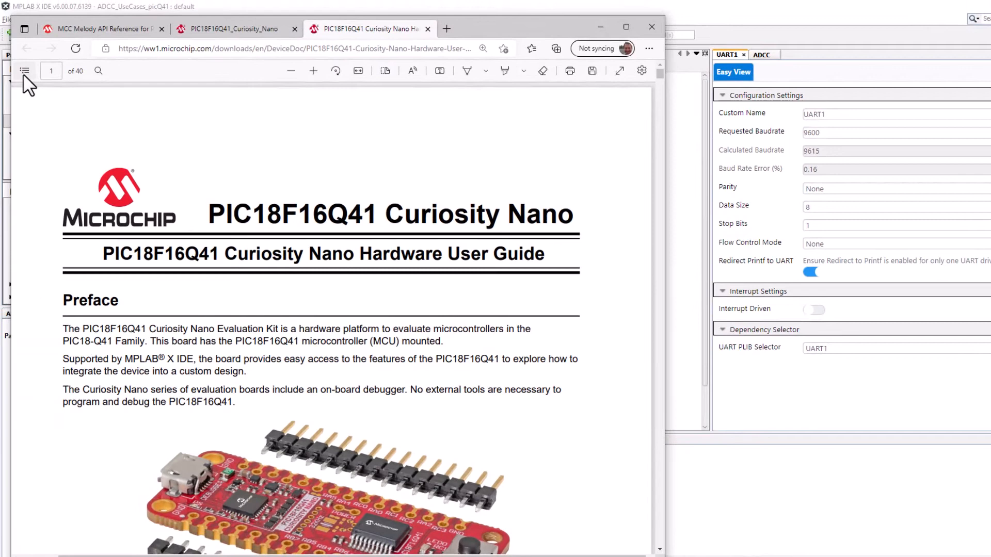
click(25, 70)
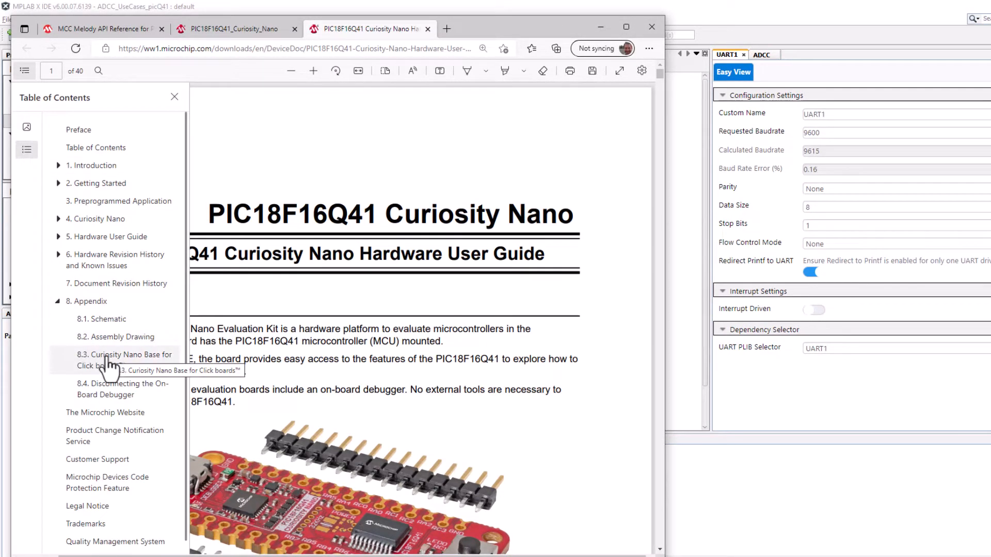
click(124, 355)
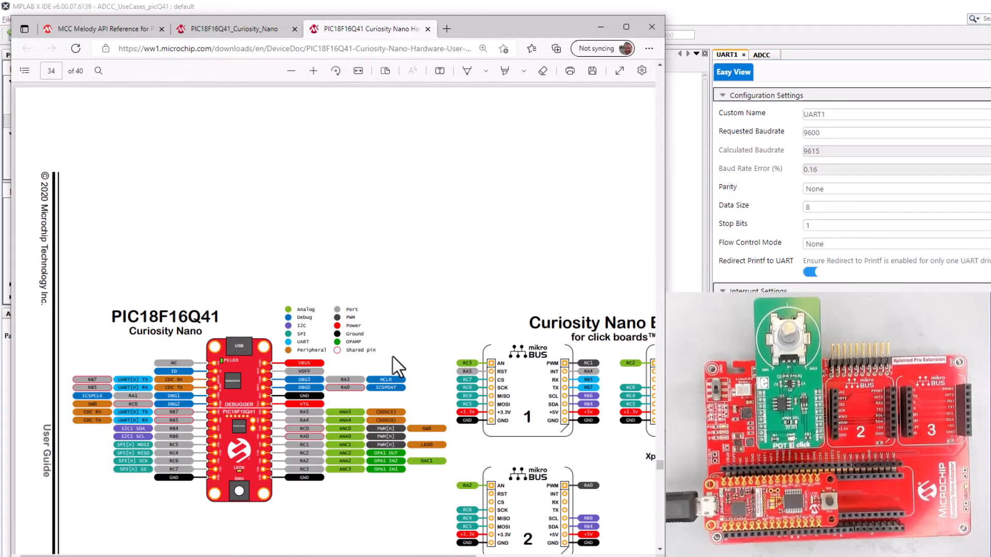
scroll(down, 3)
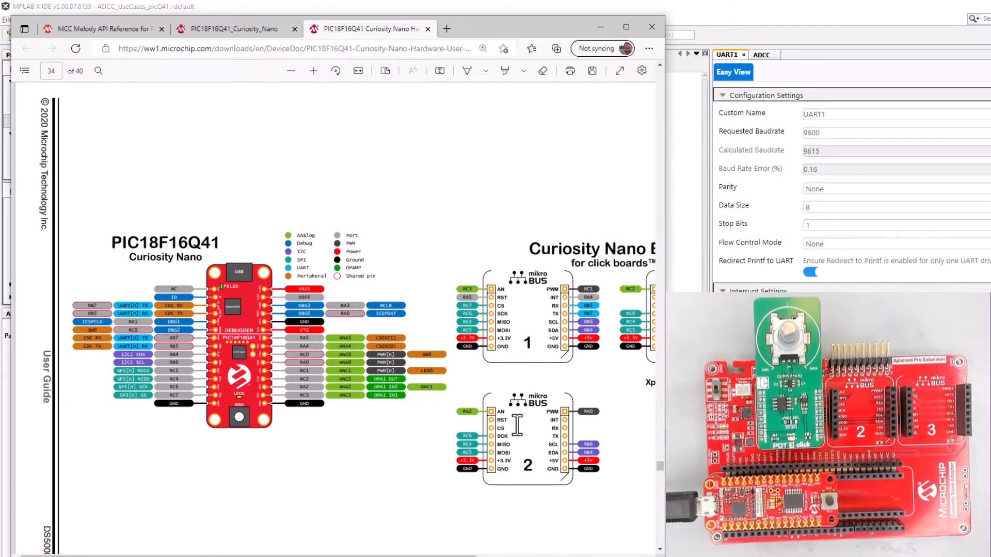
mouse_move(538, 295)
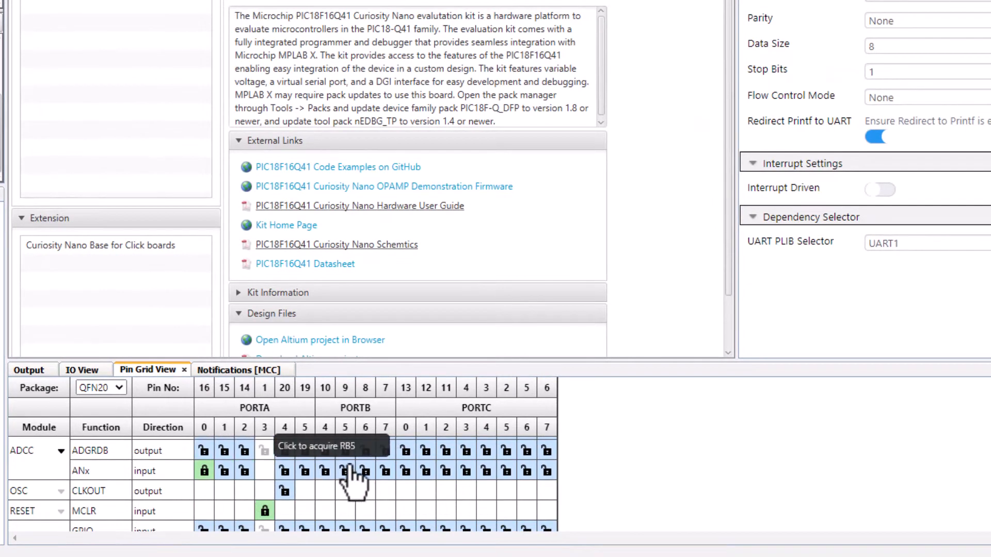
mouse_move(467, 461)
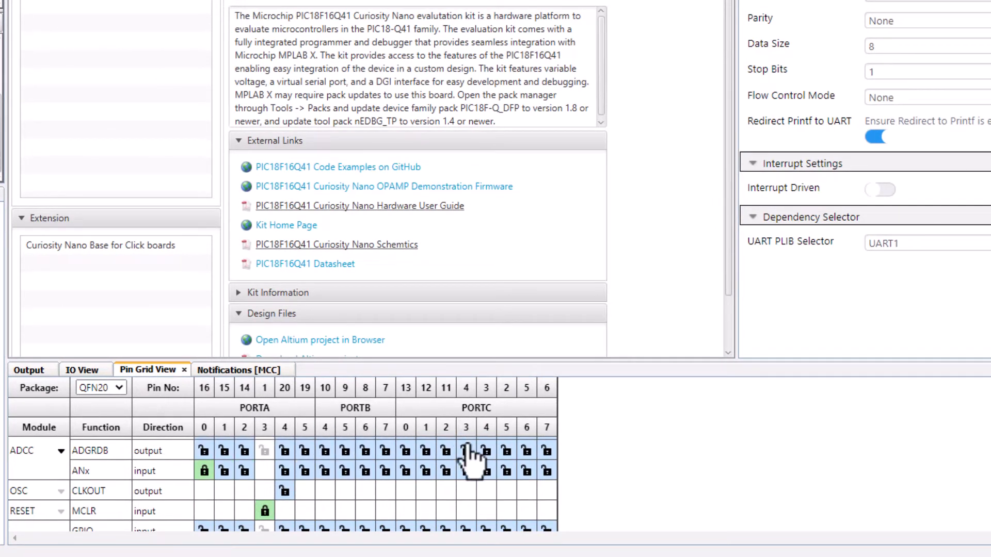
Lock RC3 as the ADCC analog input instead of RA0 and return to the ADCC settings
click(467, 450)
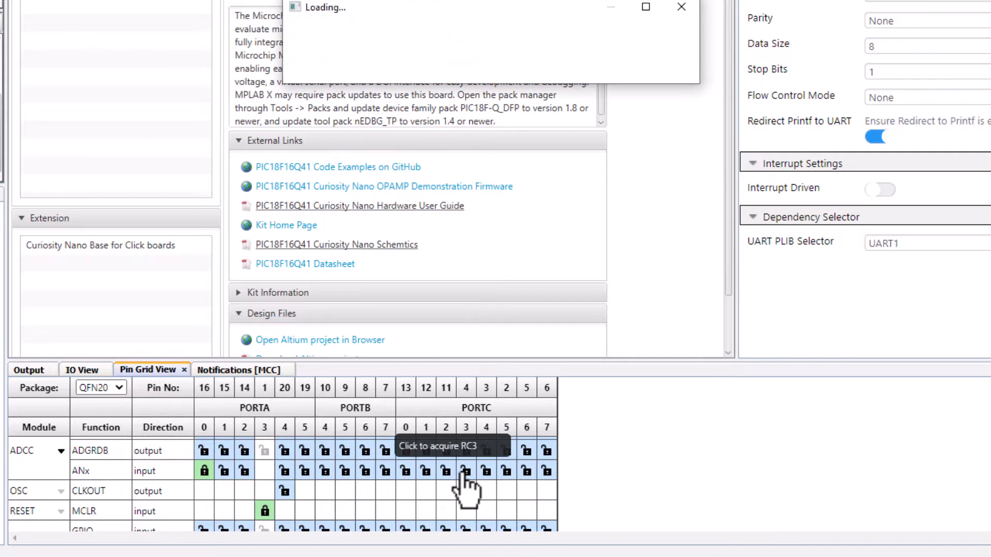
click(465, 471)
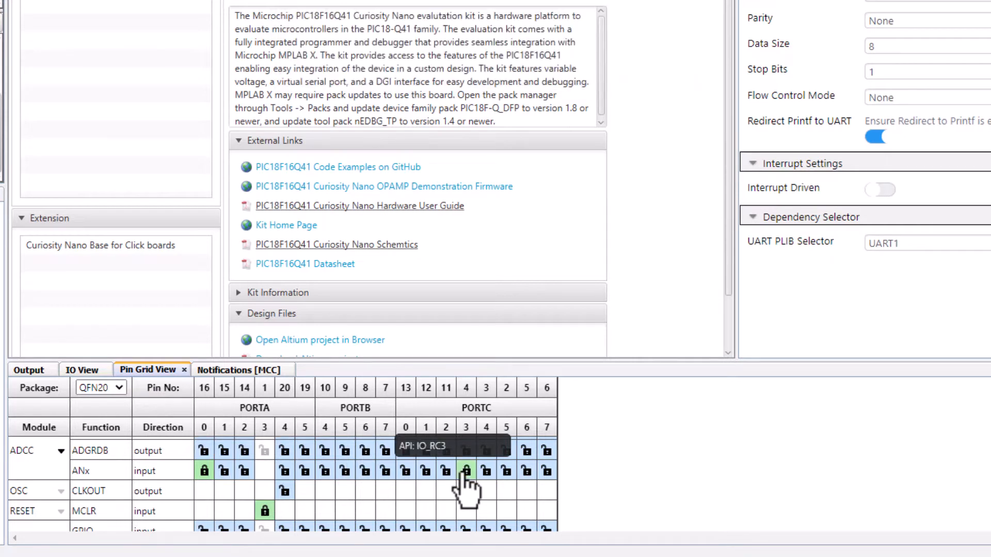
mouse_move(203, 470)
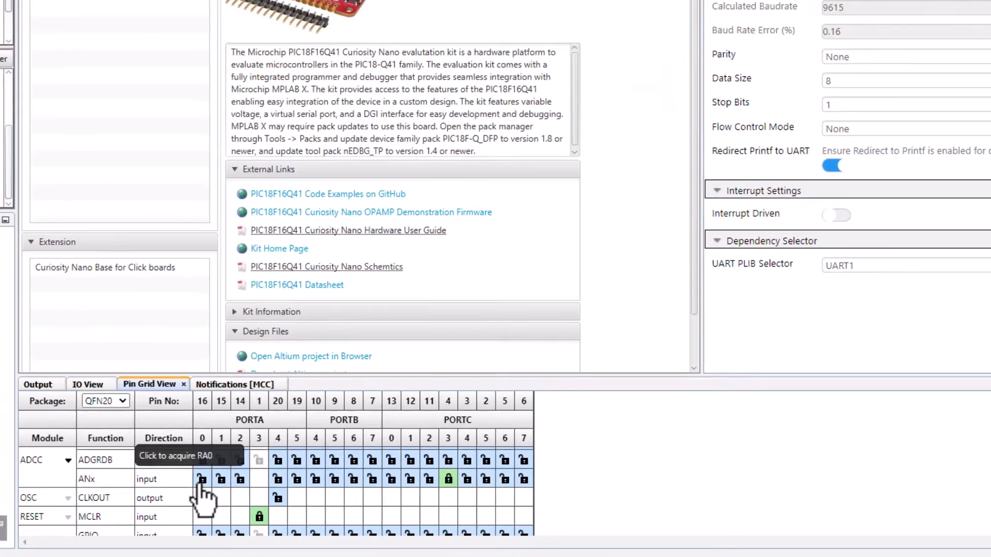
click(660, 12)
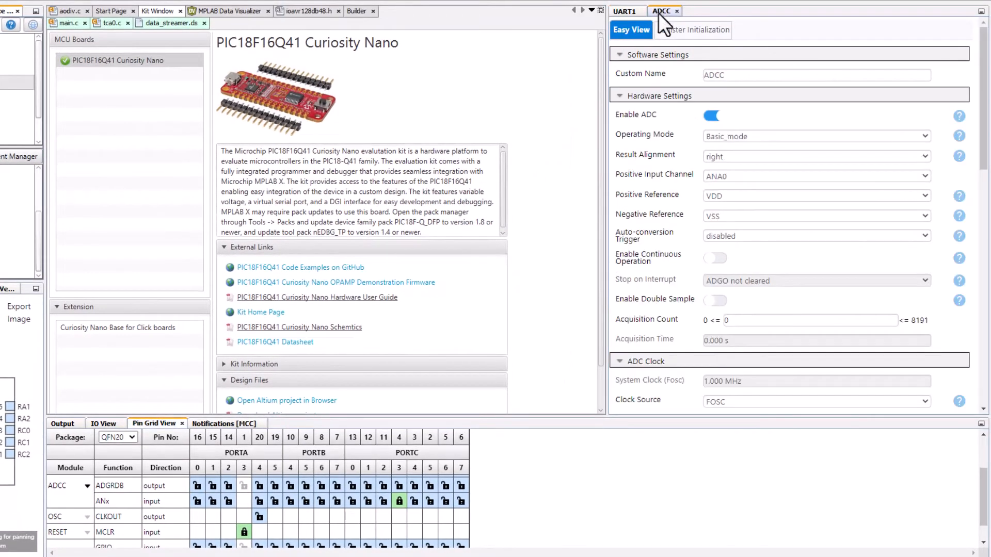
scroll(down, 3)
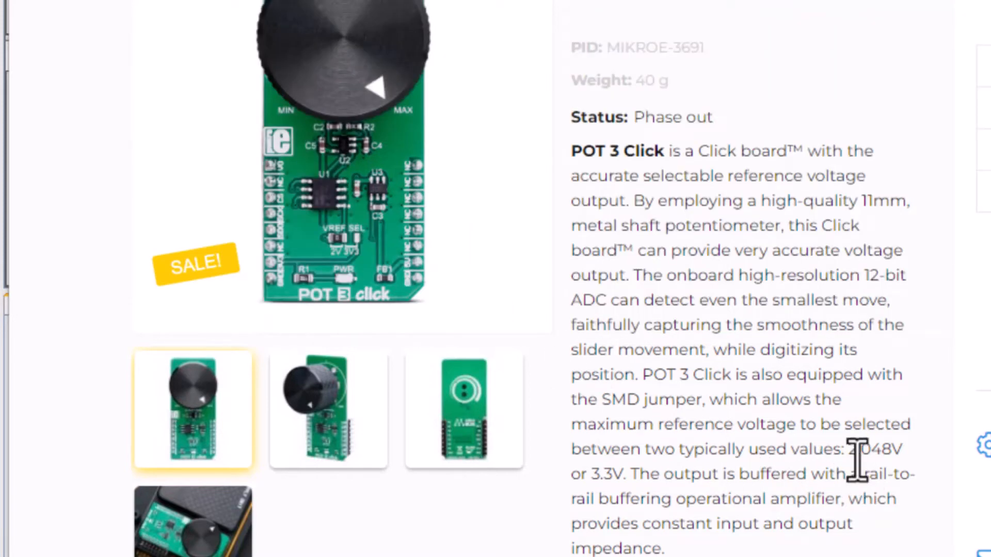
Highlight the reference voltage value on the POT 3 Click product page
double_click(885, 449)
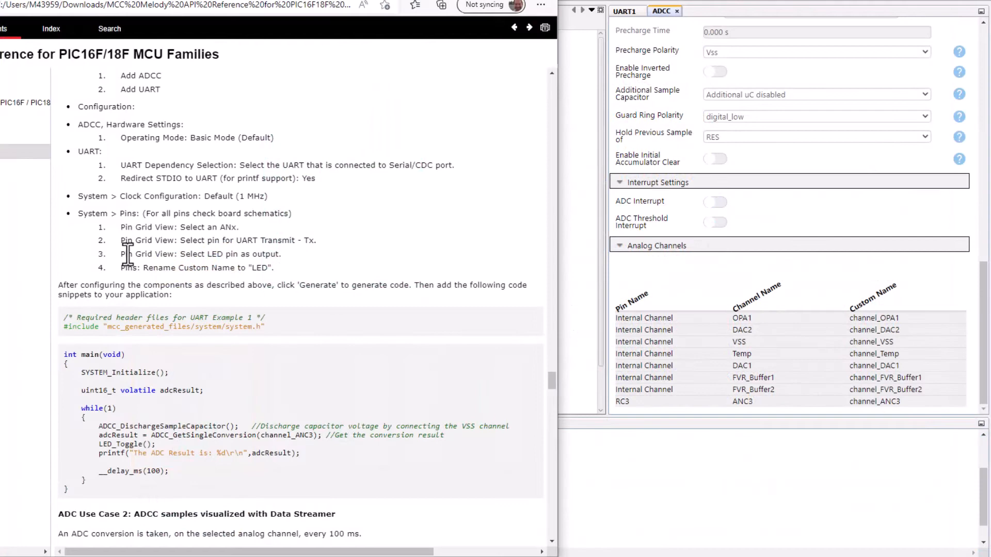
mouse_move(243, 274)
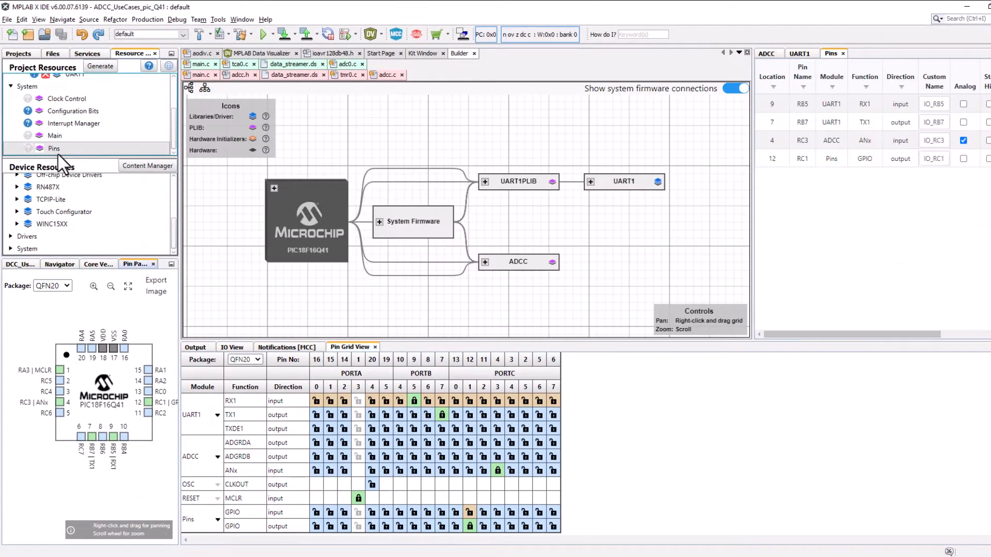
Give the GPIO output pin the custom name LED
double_click(933, 159)
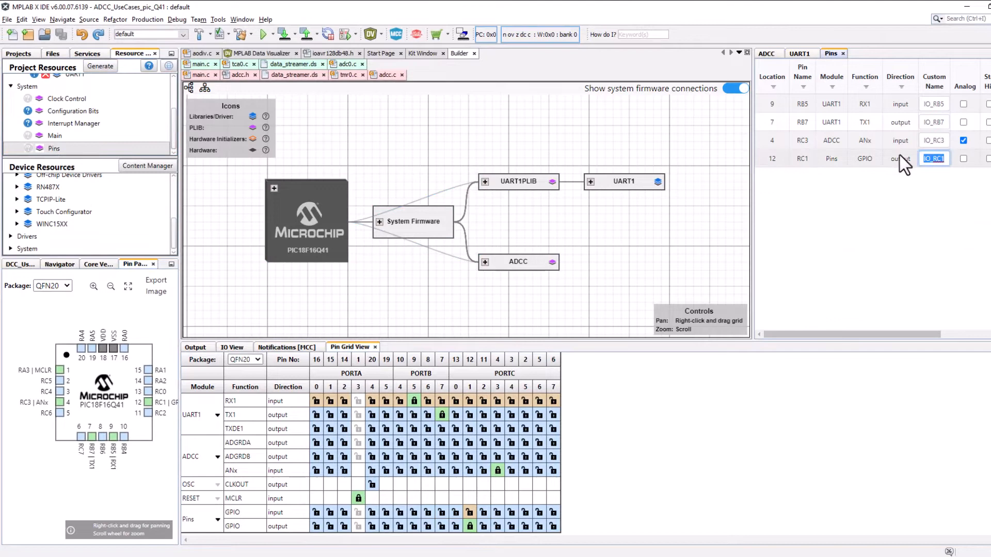
text(LED)
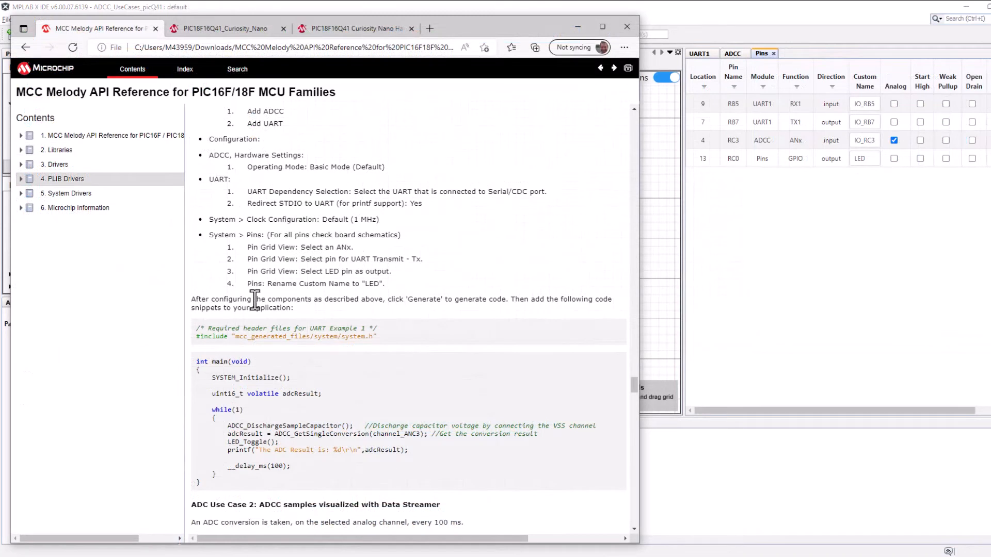
mouse_move(271, 303)
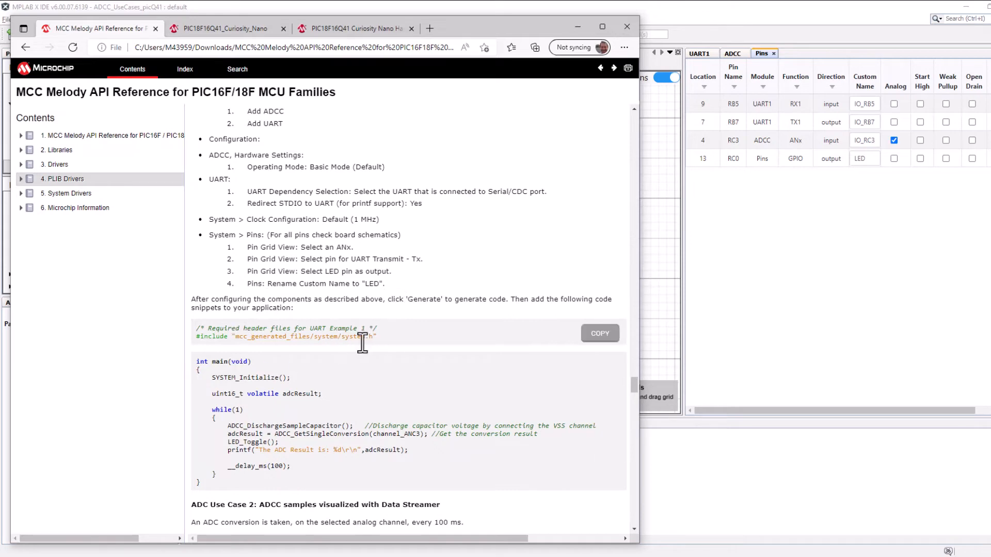
mouse_move(598, 373)
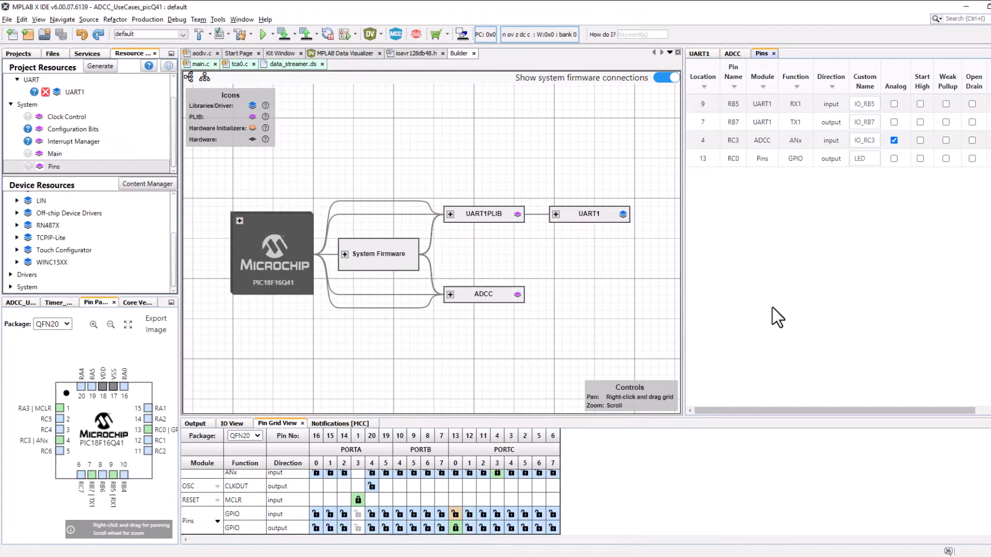
Open main.c from the project's Source Files, check channel_ANC3 in adcc.h, and return to main.c
click(100, 66)
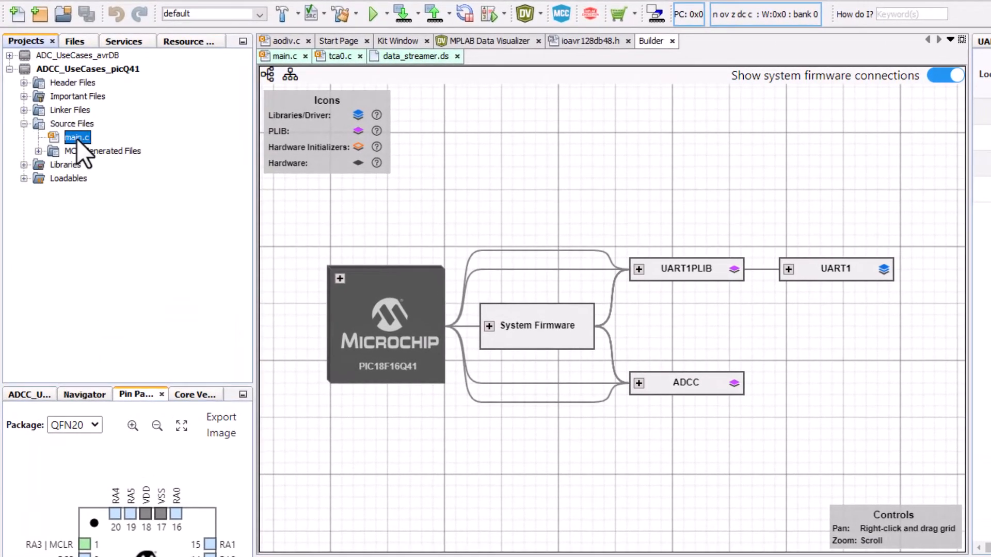
double_click(78, 137)
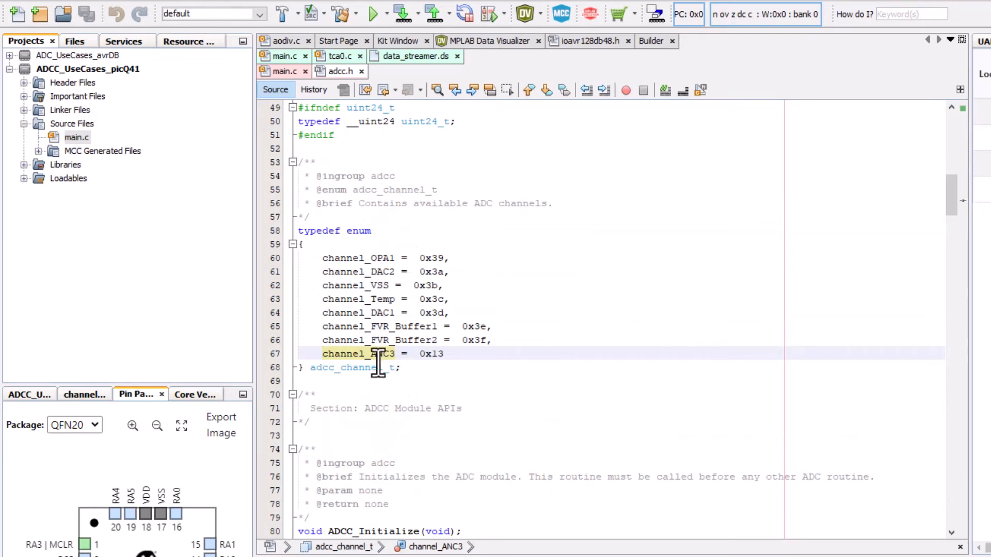
mouse_move(361, 258)
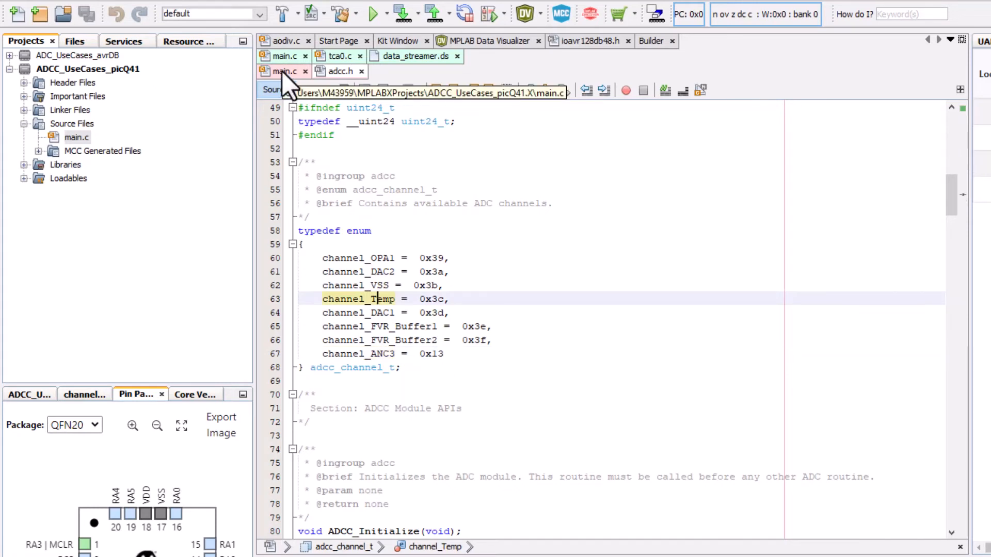
click(278, 71)
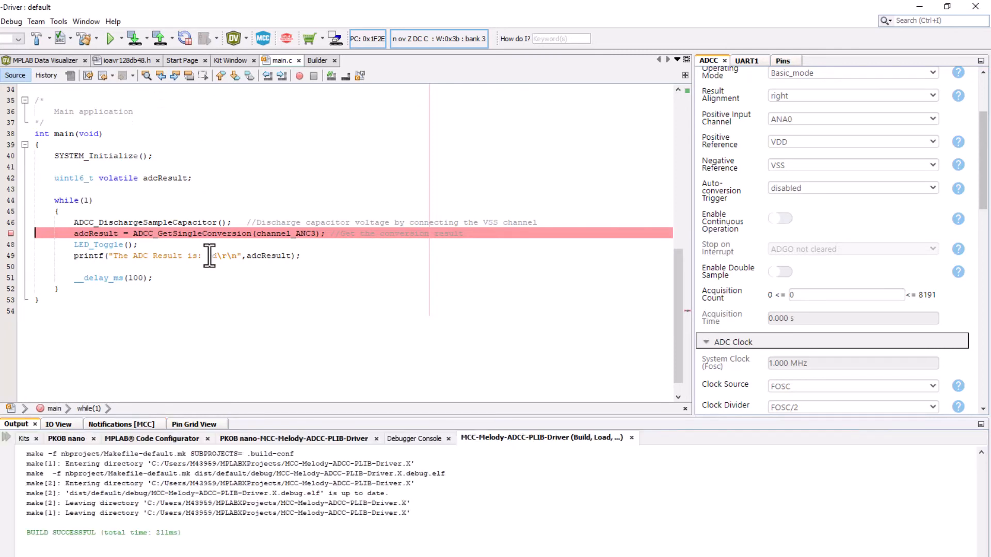
Debug to the conversion-line breakpoint, watch adcResult as decimal 1375 in Variables, then continue
click(107, 38)
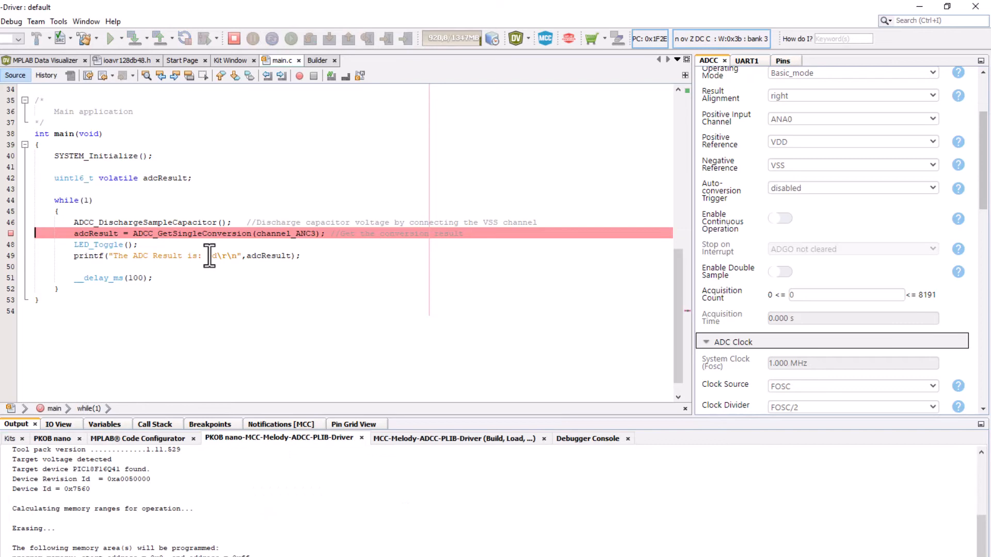
click(268, 39)
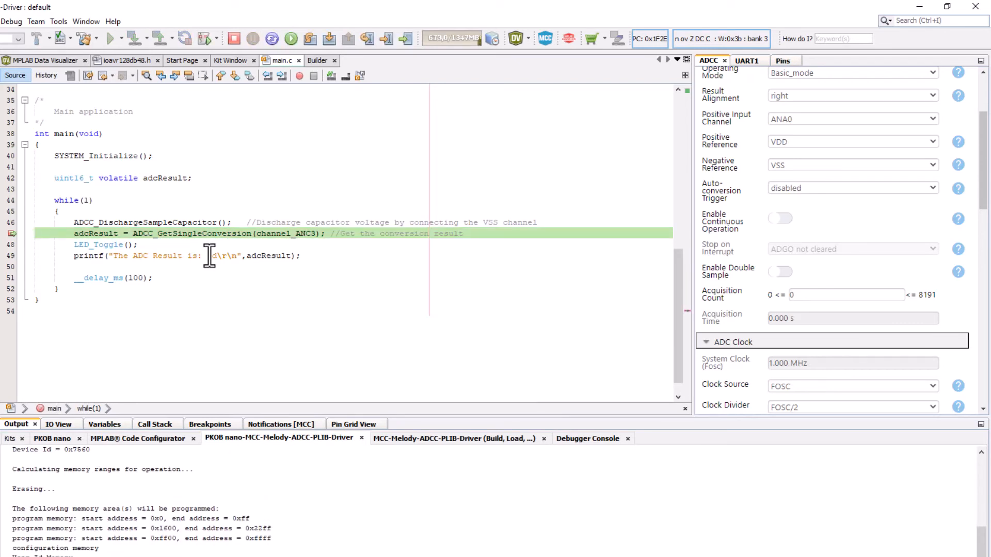
click(103, 424)
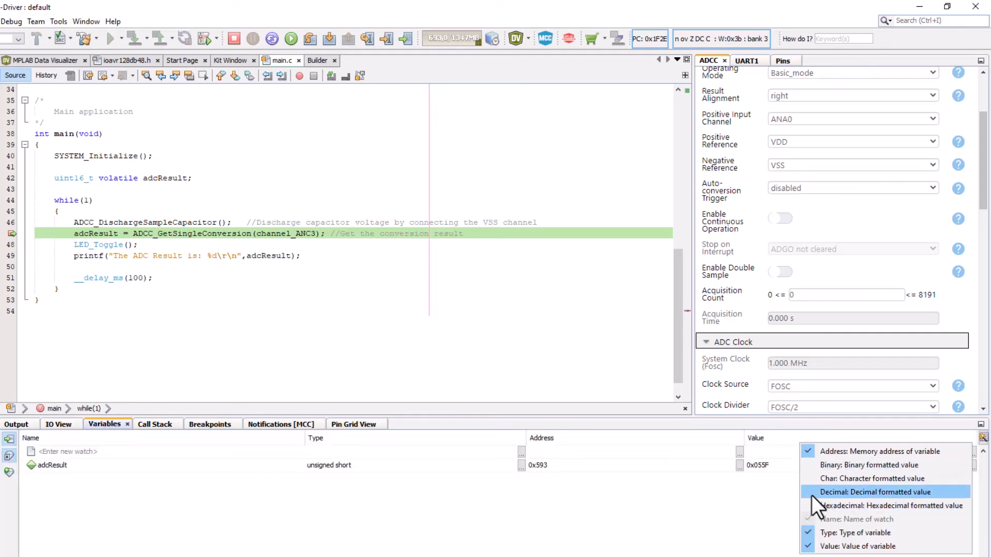
click(867, 492)
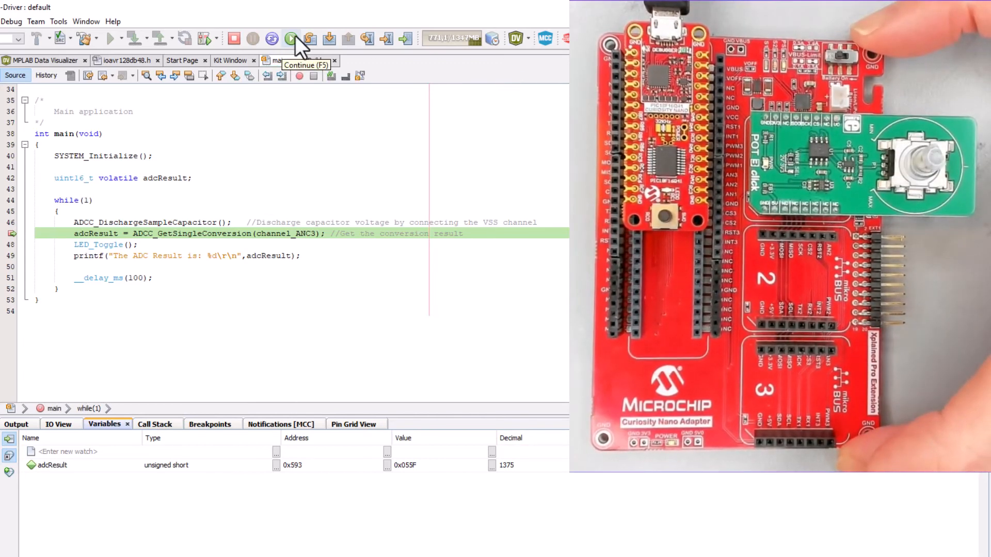
click(289, 38)
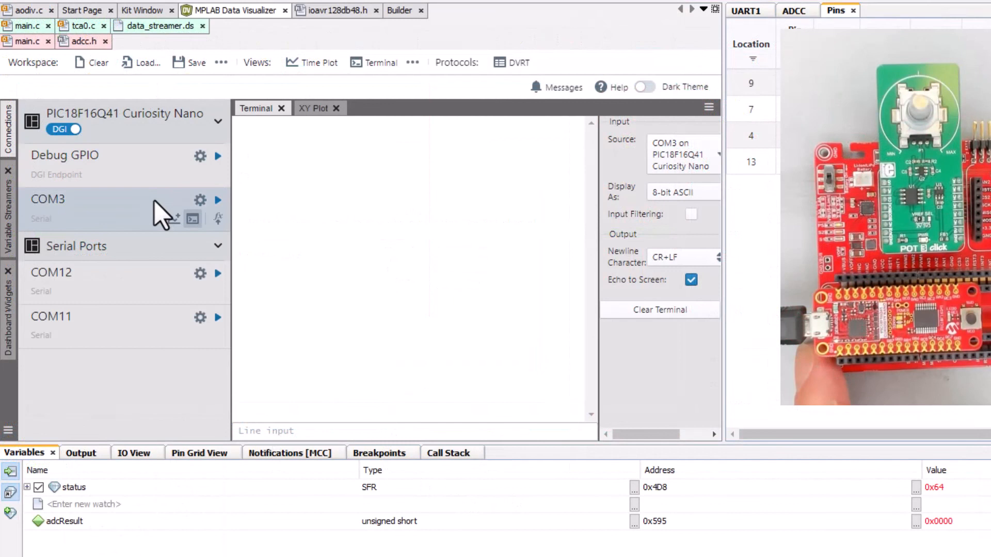
mouse_move(192, 218)
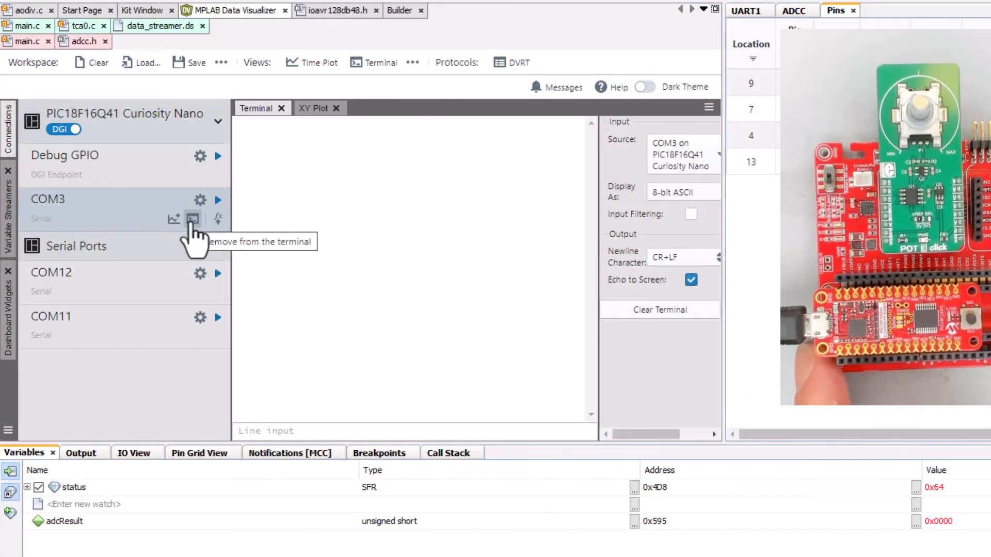